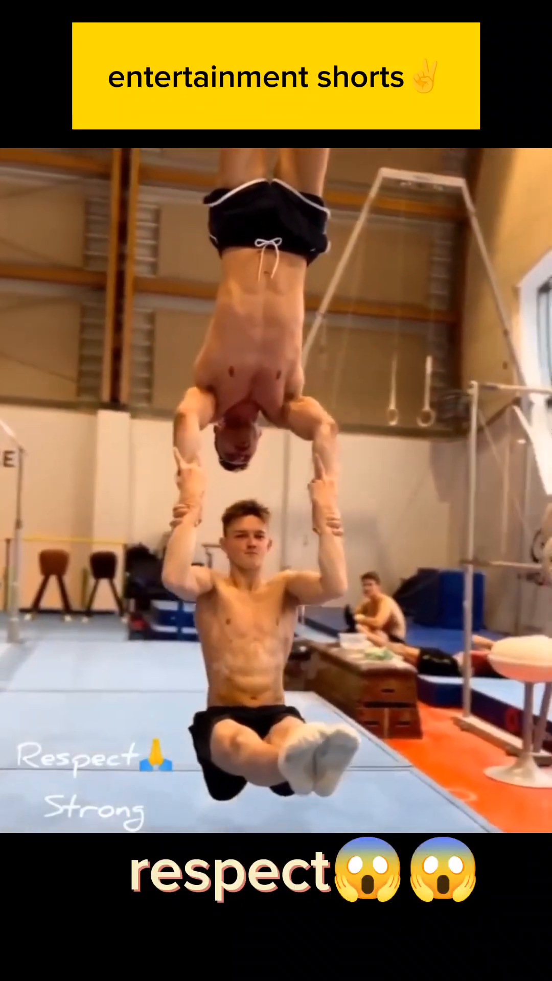
scroll("up", 3)
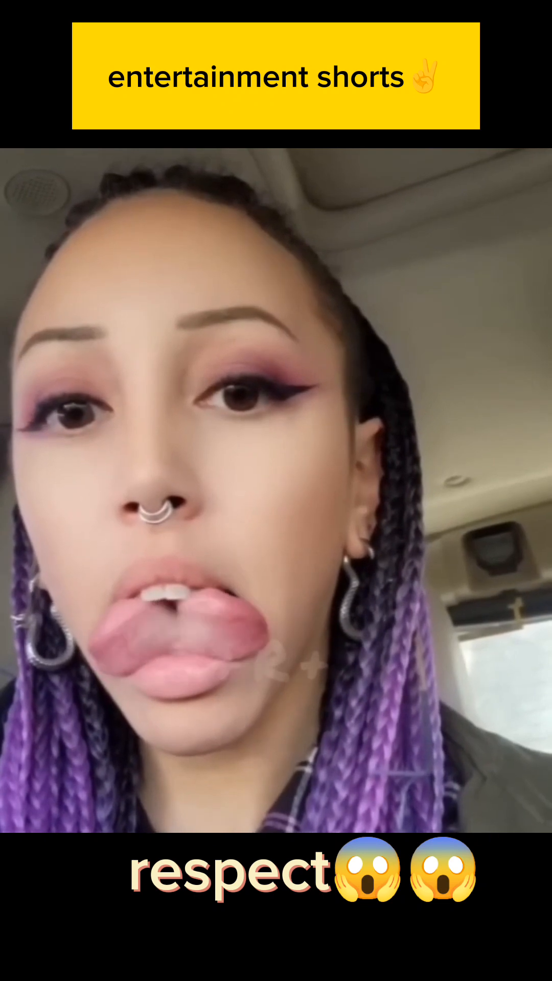